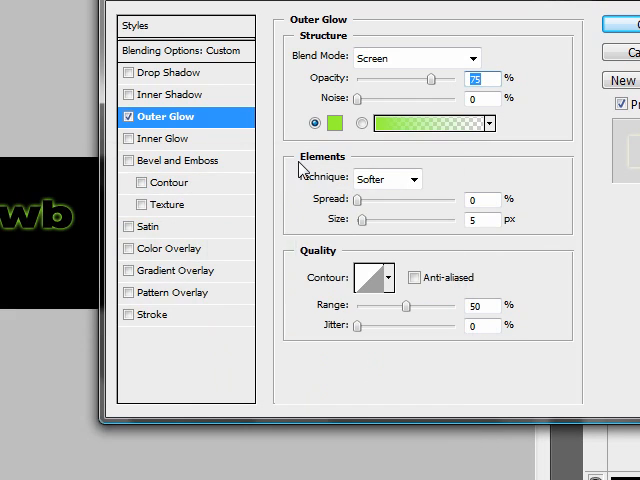
# Set the Outer Glow technique to Precise instead of Softer
pyautogui.click(388, 180)
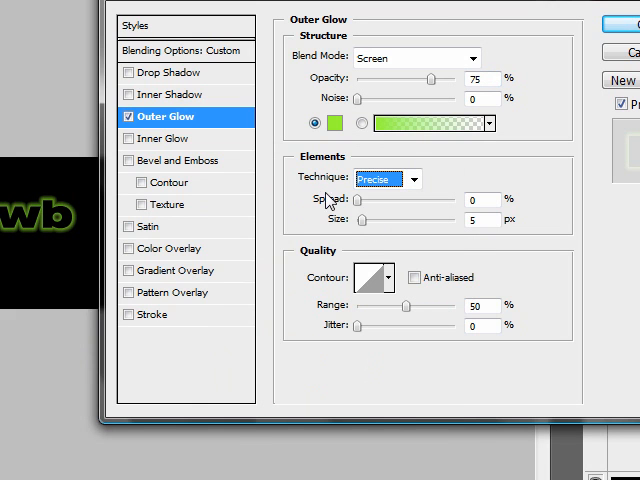